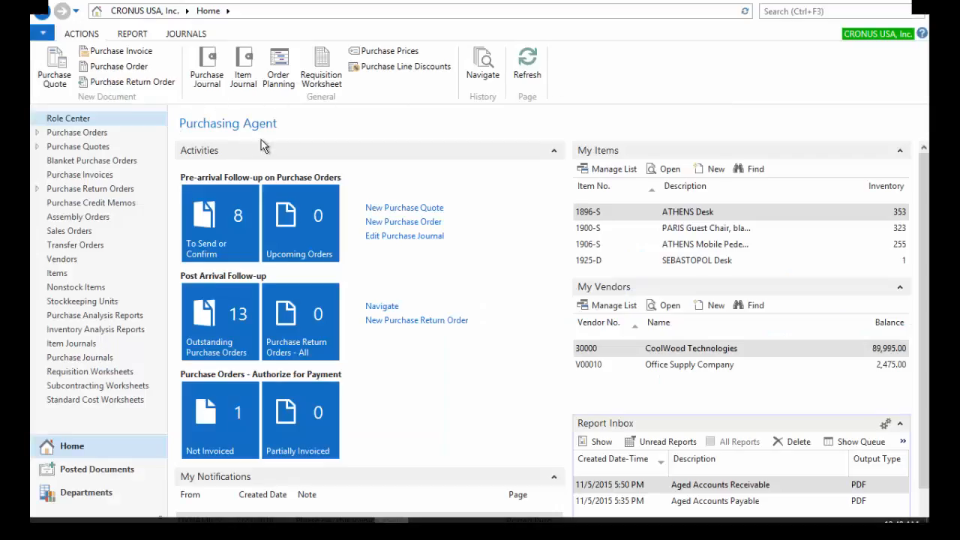
mouse_move(433, 117)
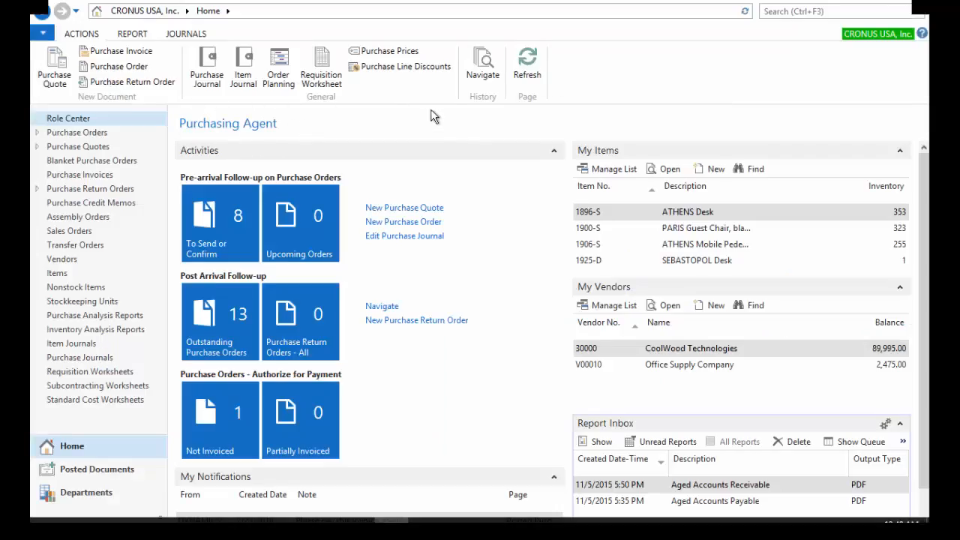
mouse_move(351, 129)
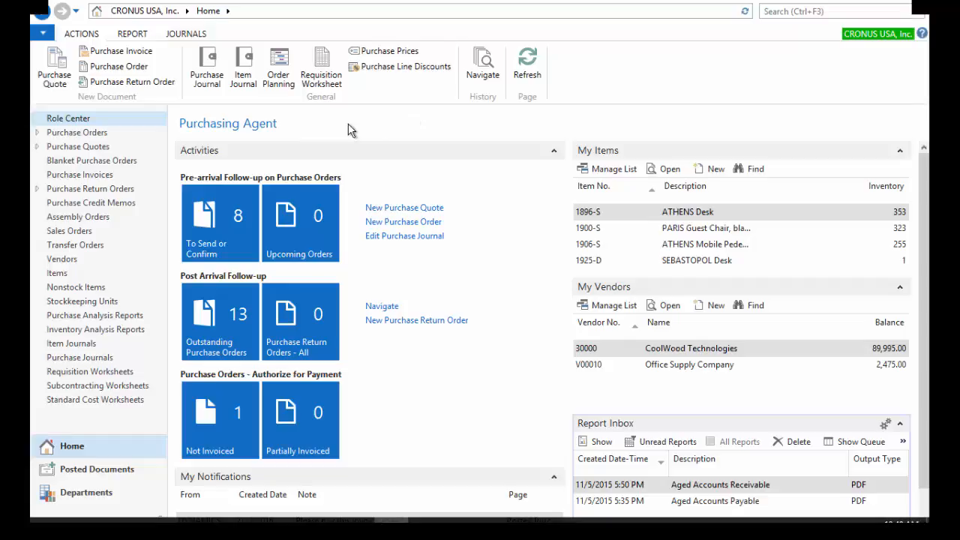
Start a new purchase order and pick CoolWood Technologies as the buy-from vendor
click(132, 33)
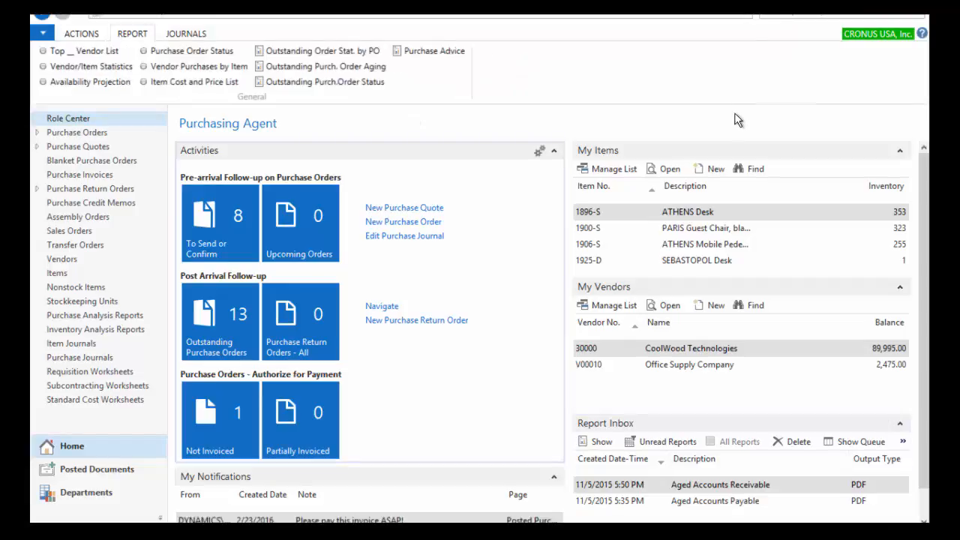
mouse_move(388, 206)
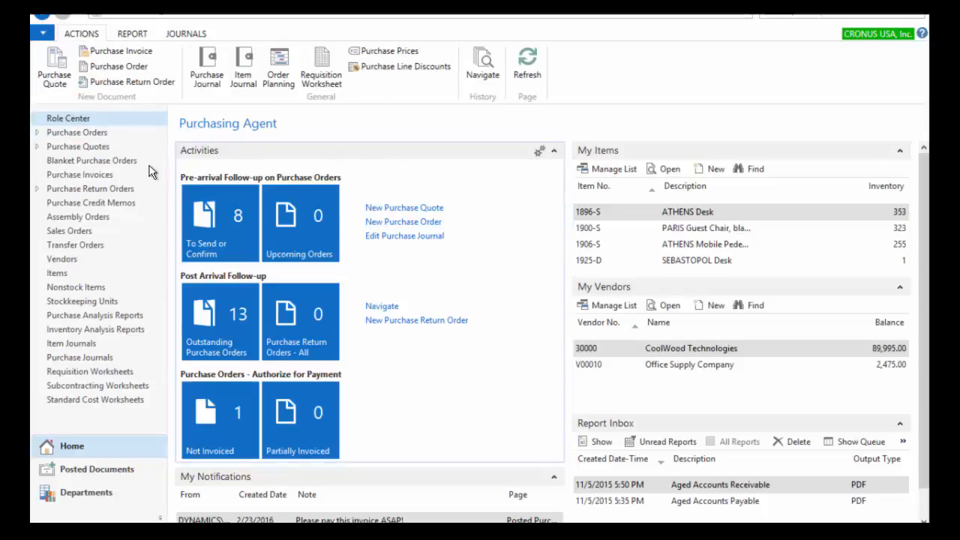
mouse_move(347, 408)
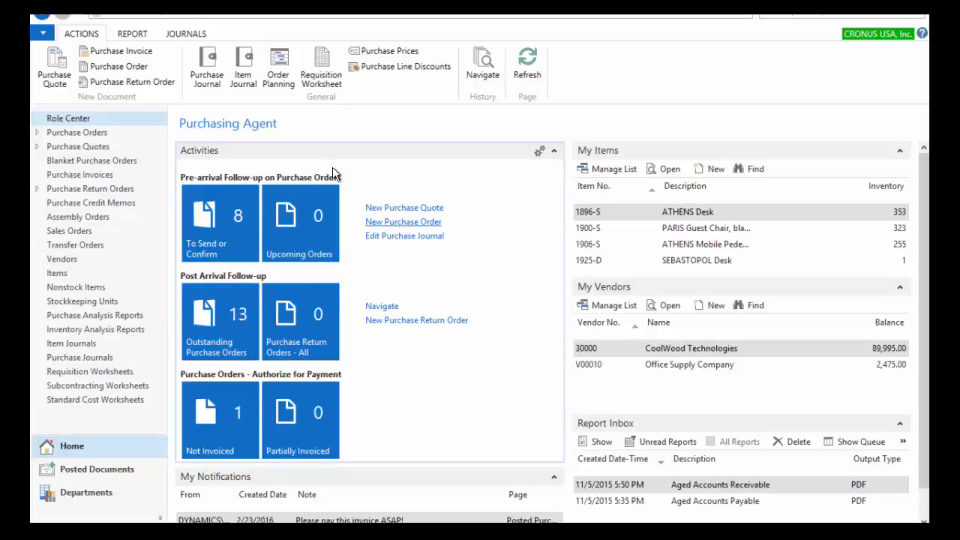
mouse_move(119, 66)
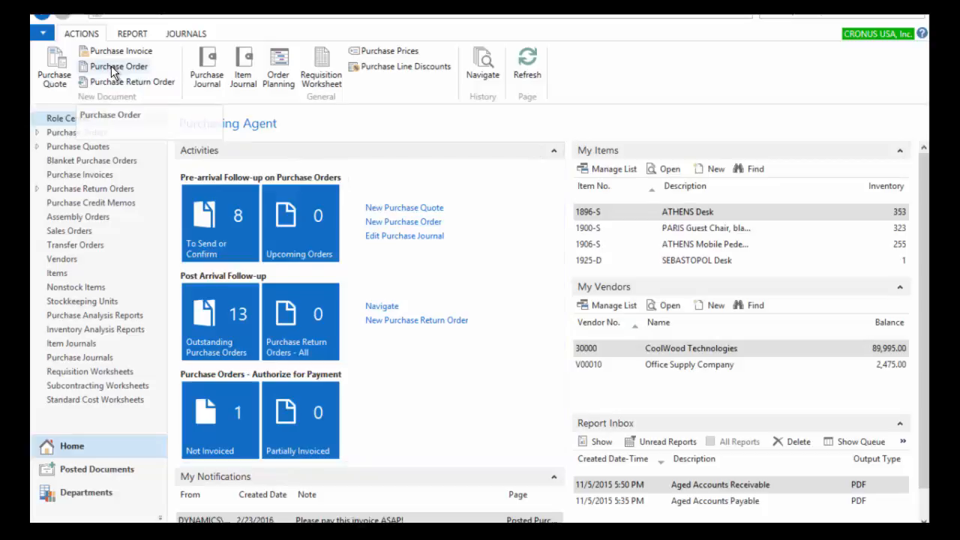
click(118, 66)
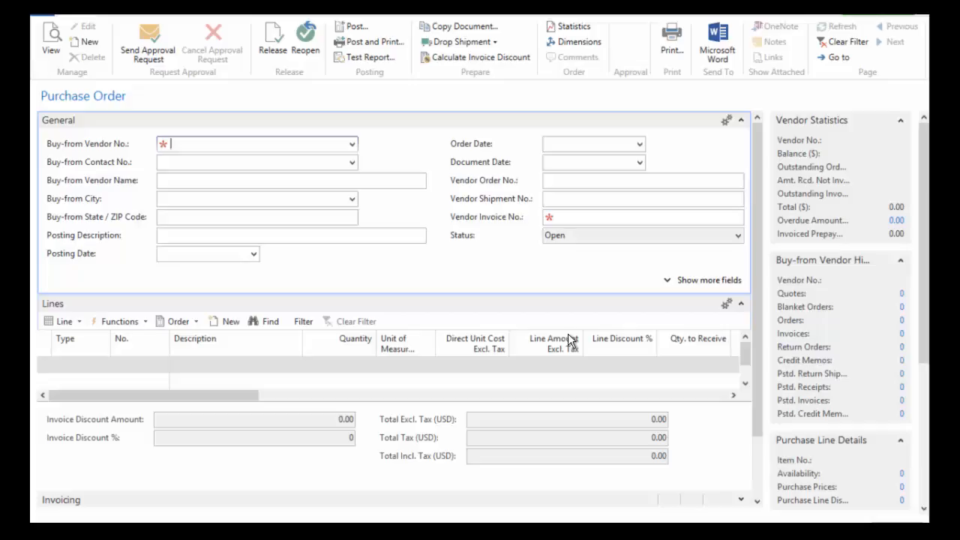
text(cool)
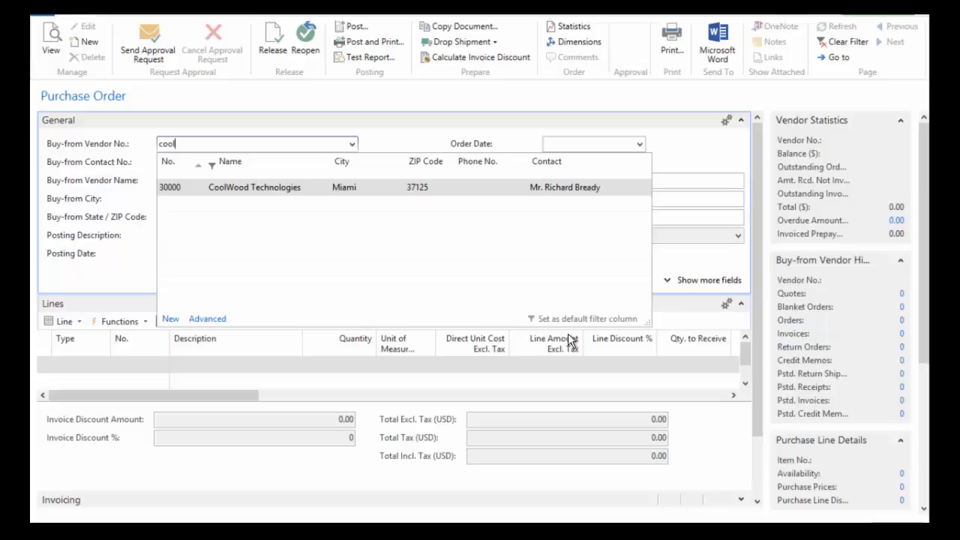
click(254, 187)
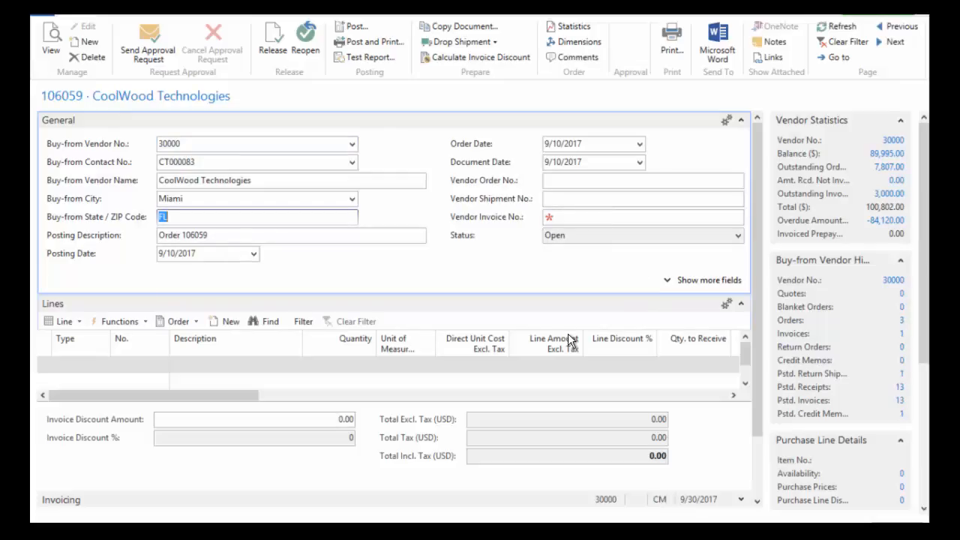
mouse_move(831, 306)
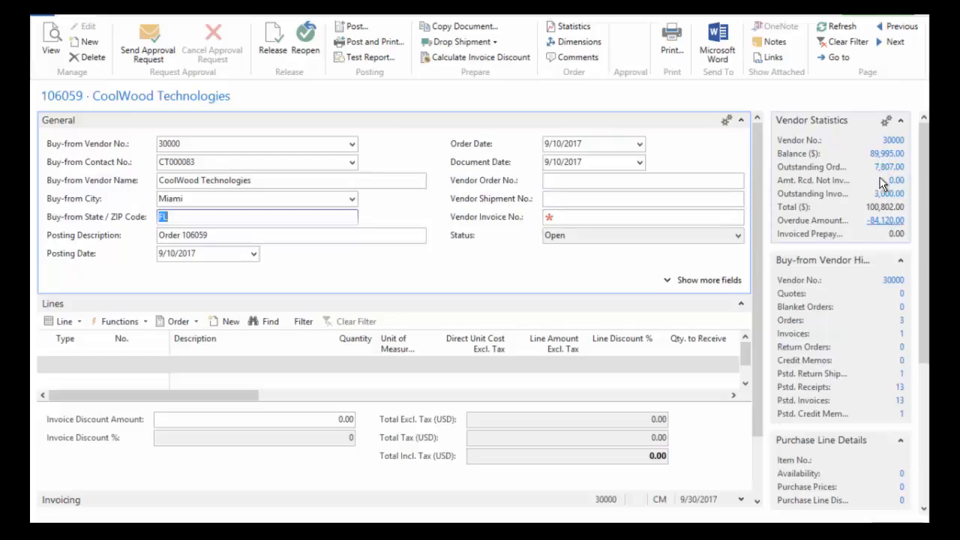
mouse_move(885, 153)
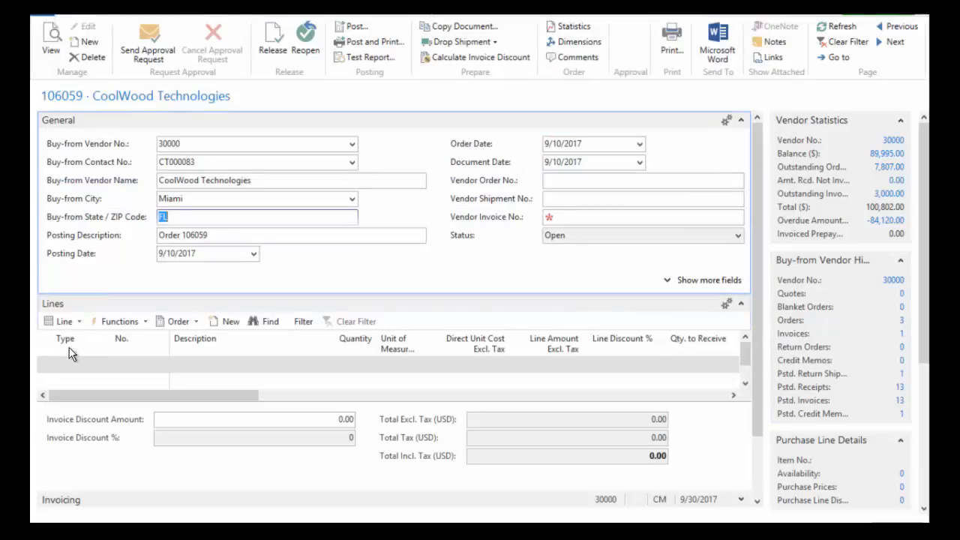
Add an Item line for the SEBASTOPOL Desk, release order 106059, and open its print options
click(68, 365)
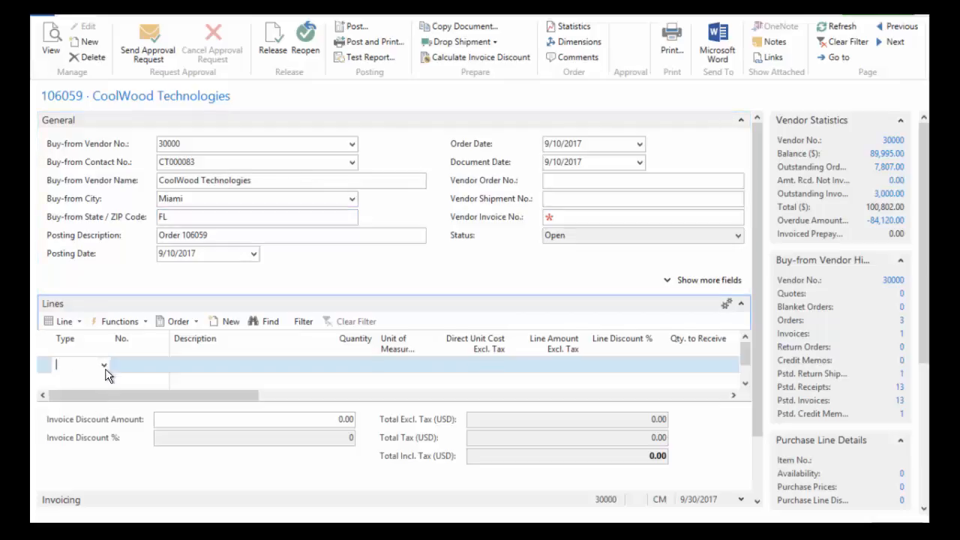
click(104, 365)
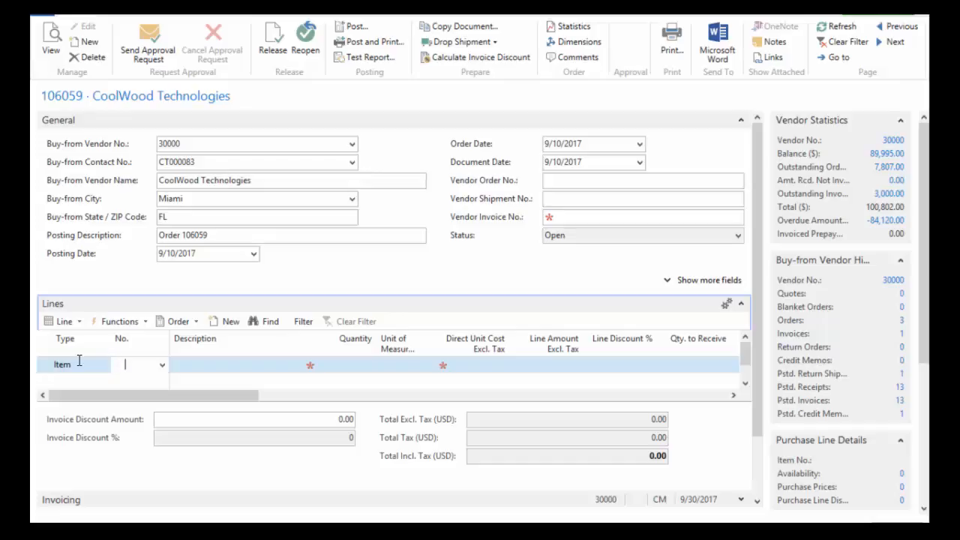
click(139, 364)
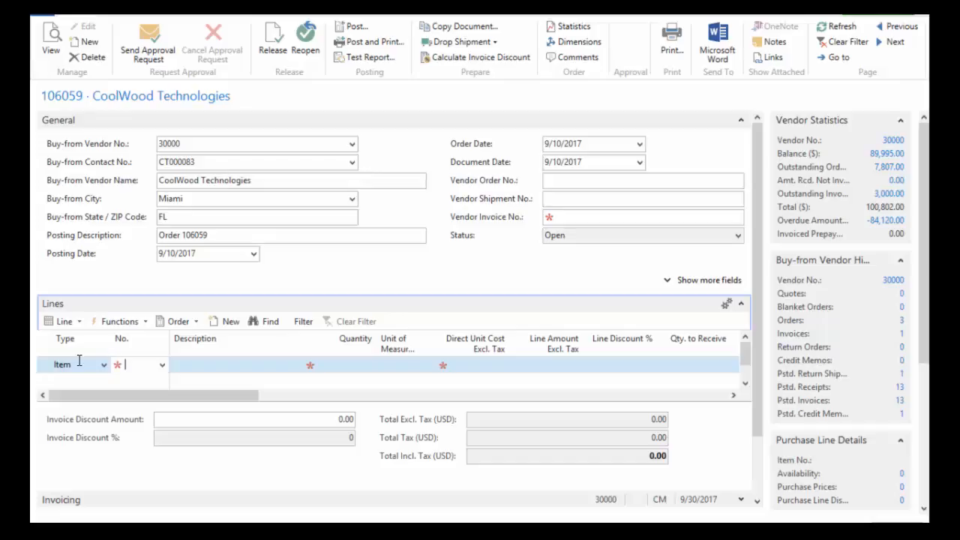
text(seb)
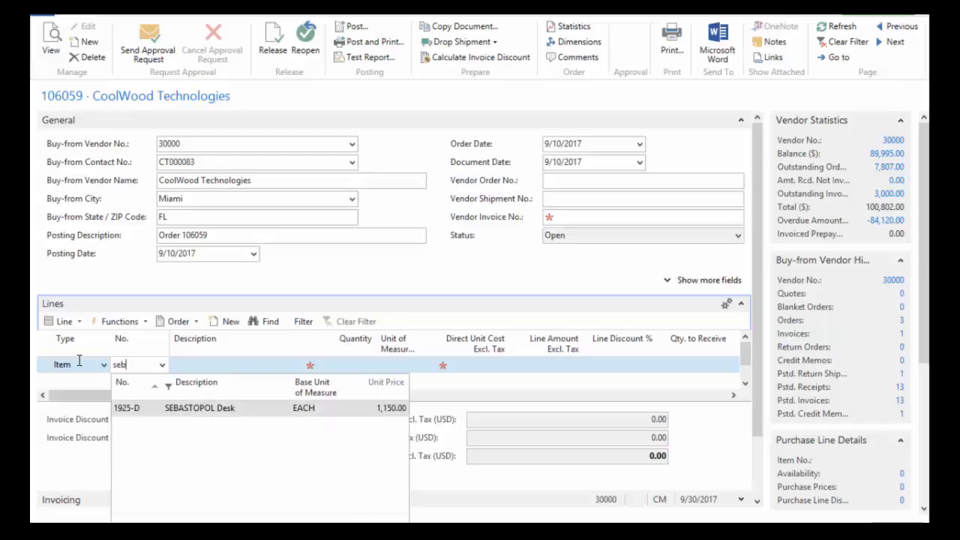
click(199, 407)
text(5)
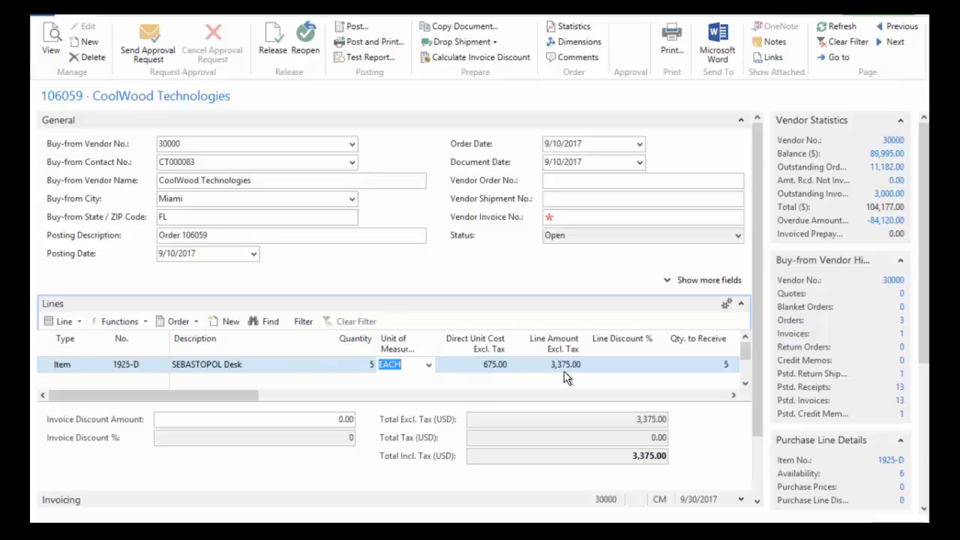
mouse_move(483, 390)
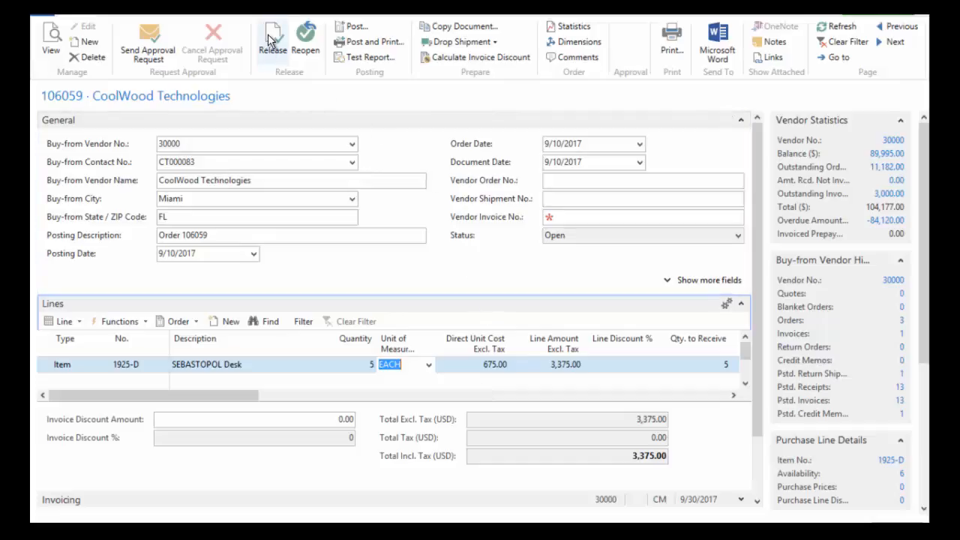
click(272, 38)
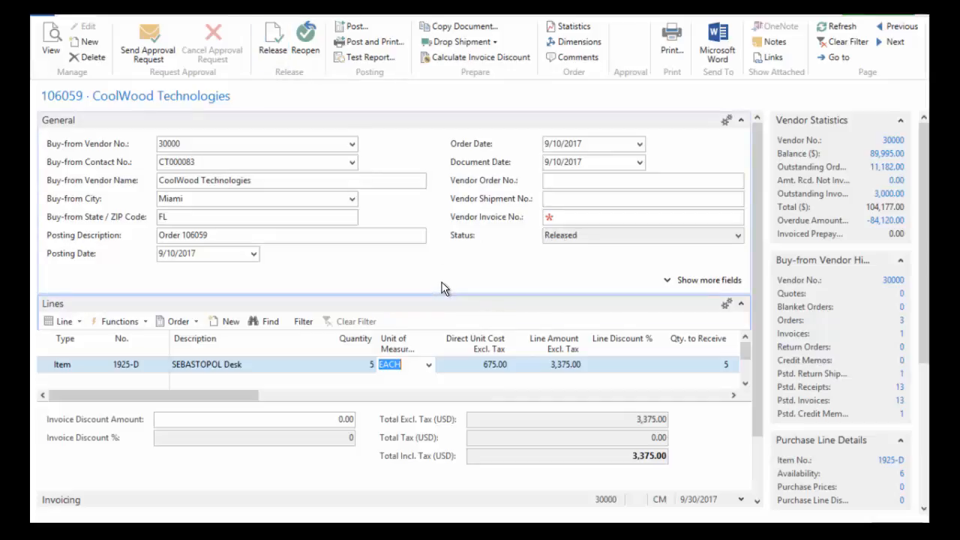
mouse_move(671, 39)
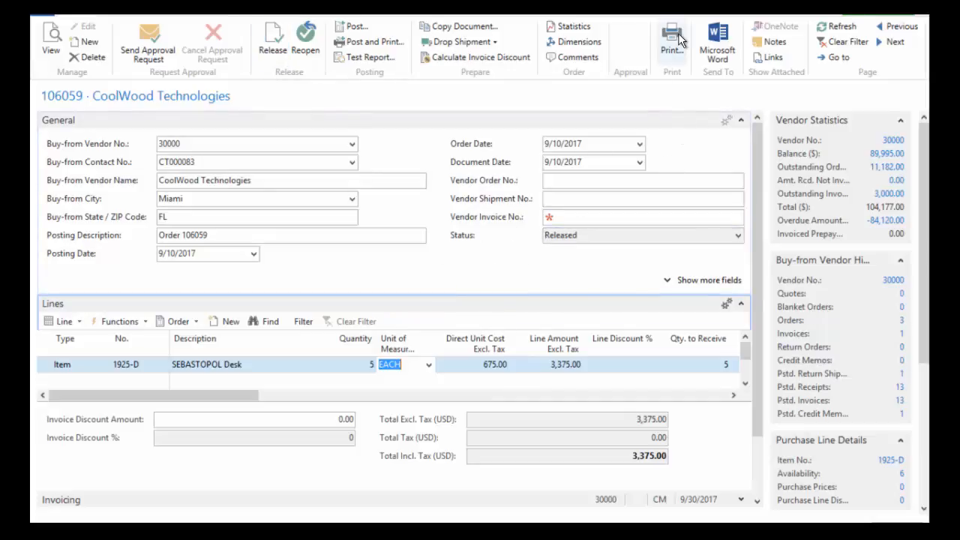
click(671, 37)
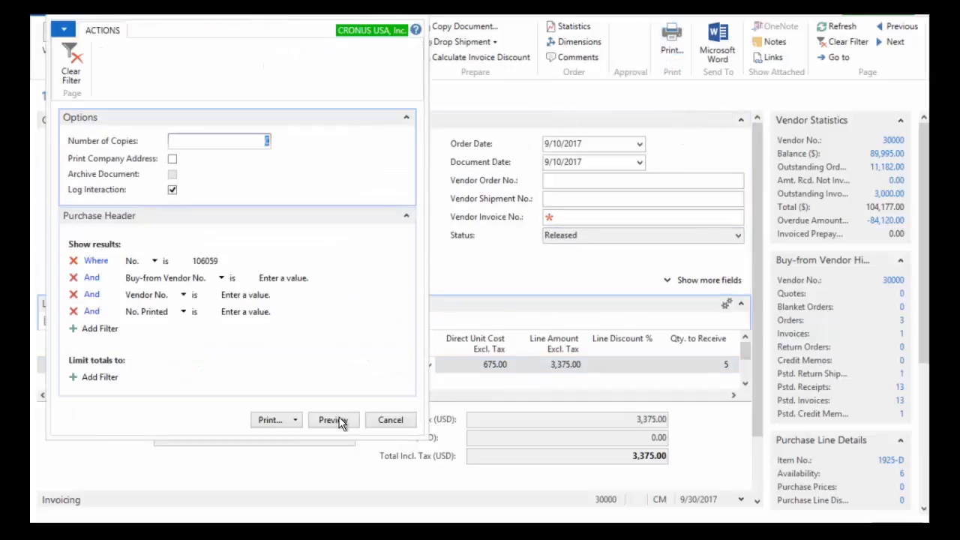
Preview the Purchase Order report and scroll down through it
click(333, 419)
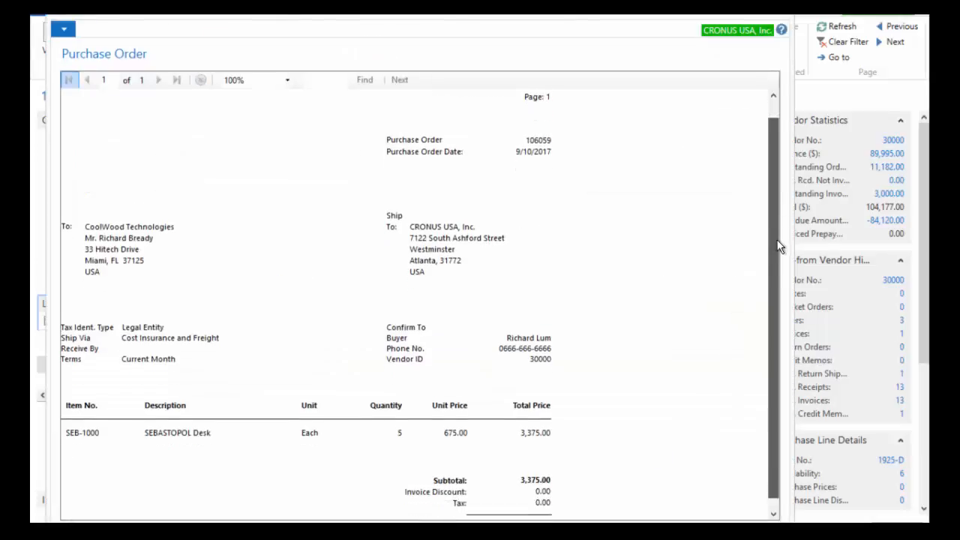
scroll(down, 3)
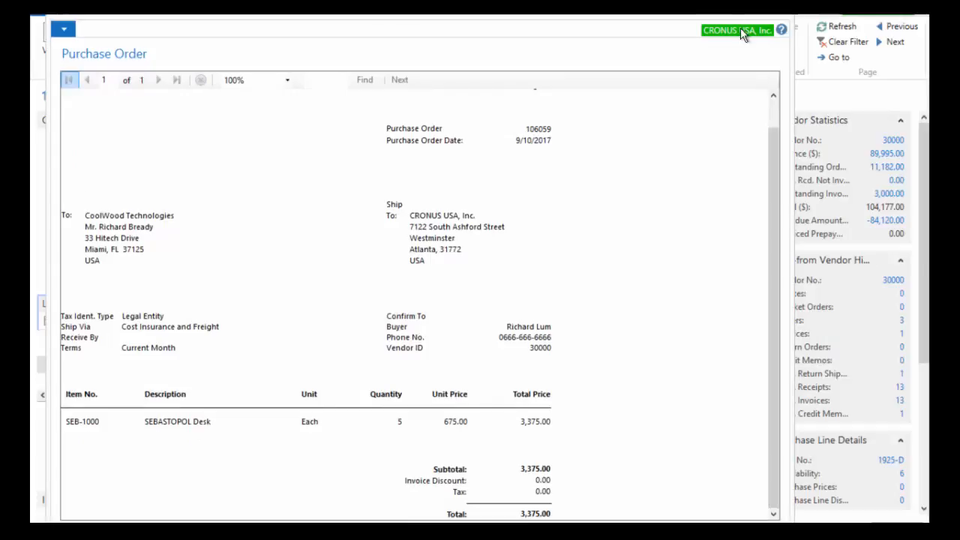